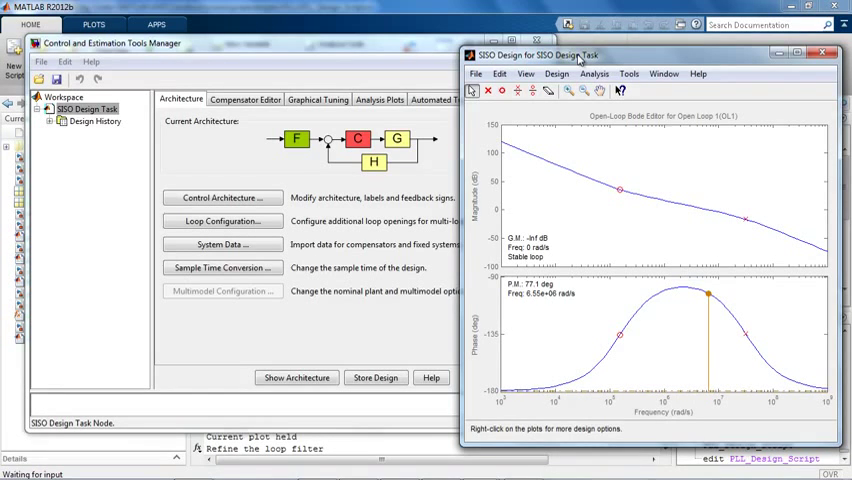
mouse_move(368, 280)
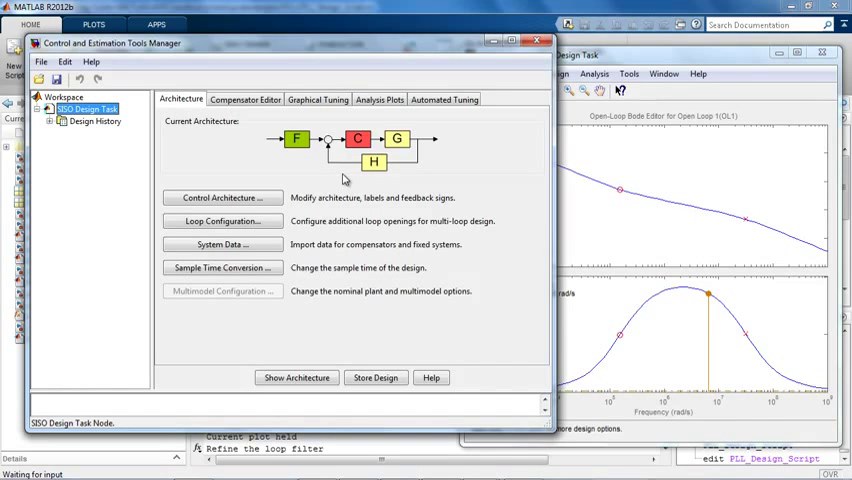
mouse_move(724, 172)
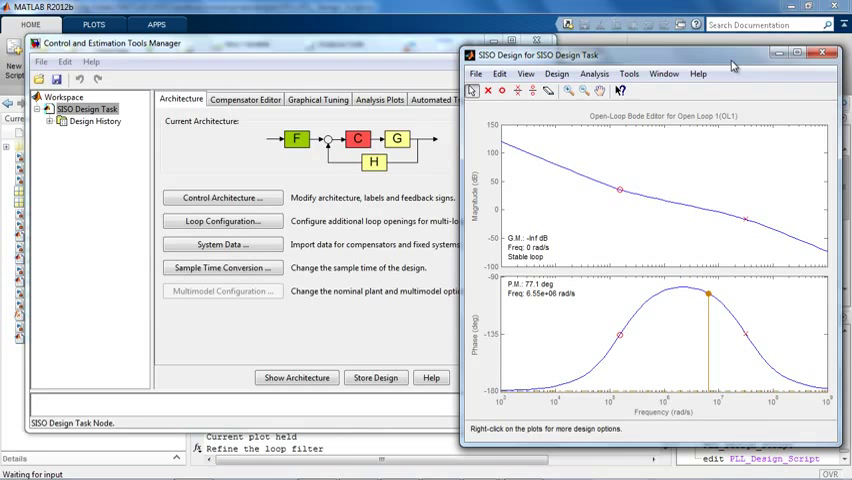
mouse_move(620, 202)
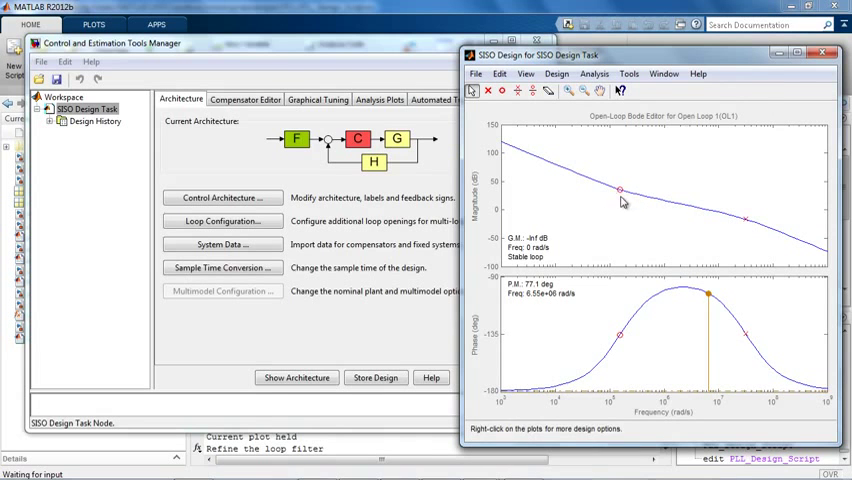
Drag the compensator pole and zero on the Bode plot, raising phase margin to about 51.9°
drag(618, 188, 624, 190)
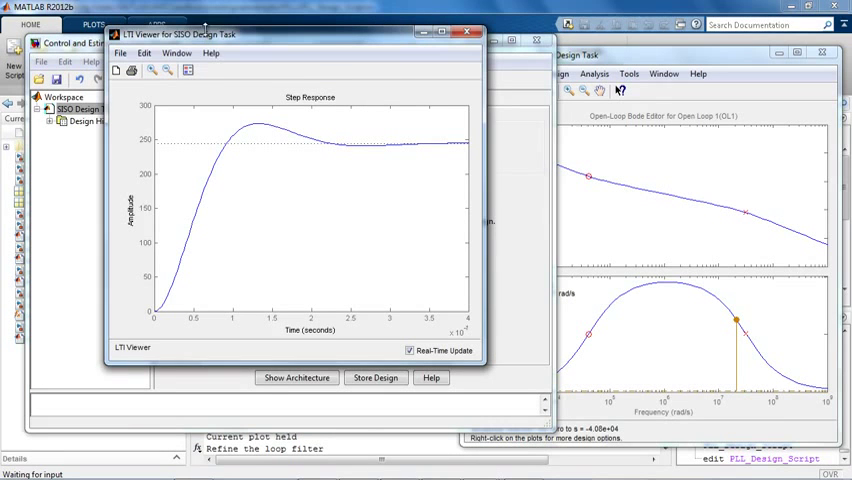
mouse_move(608, 196)
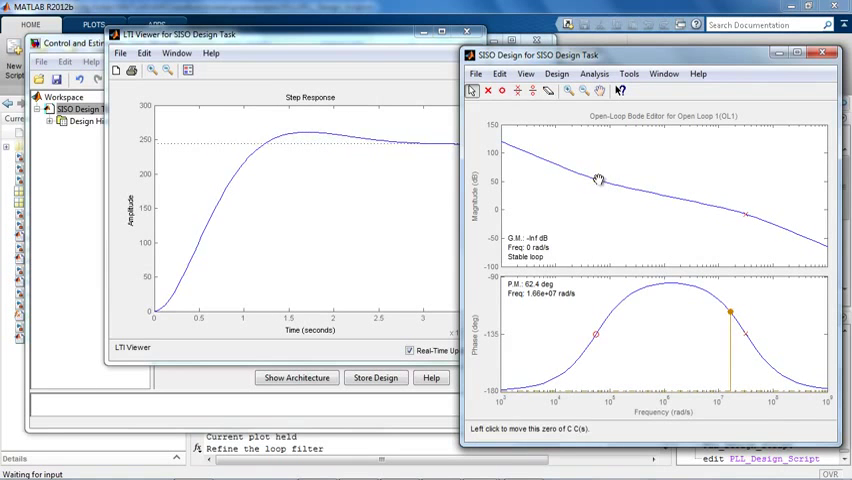
drag(596, 180, 588, 176)
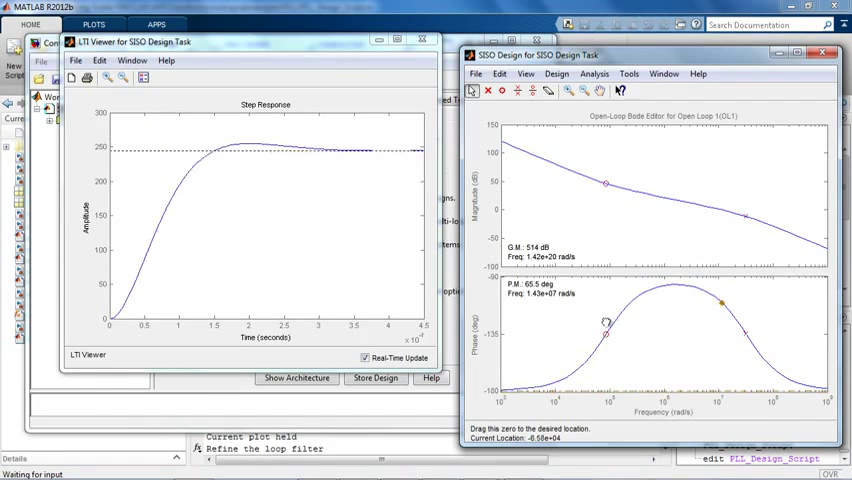
drag(604, 322, 588, 336)
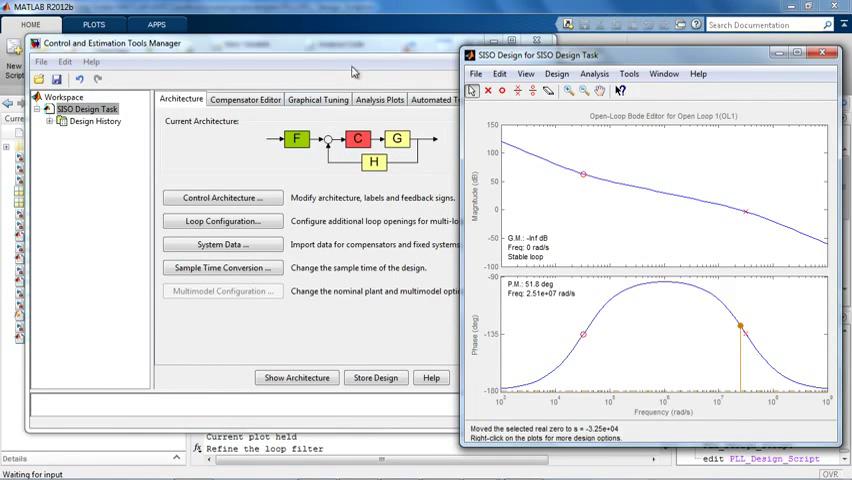
View the Analysis Plots settings, then bring up File > Export and cancel the SISO Tool Export dialog
click(380, 100)
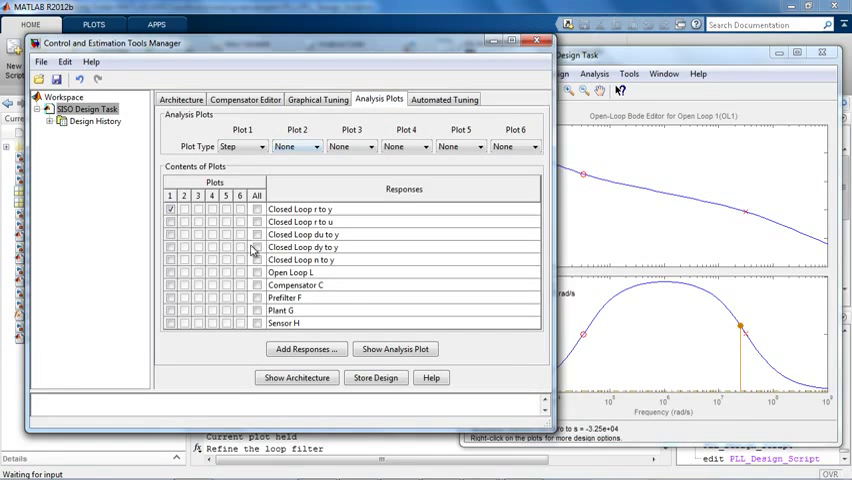
click(260, 146)
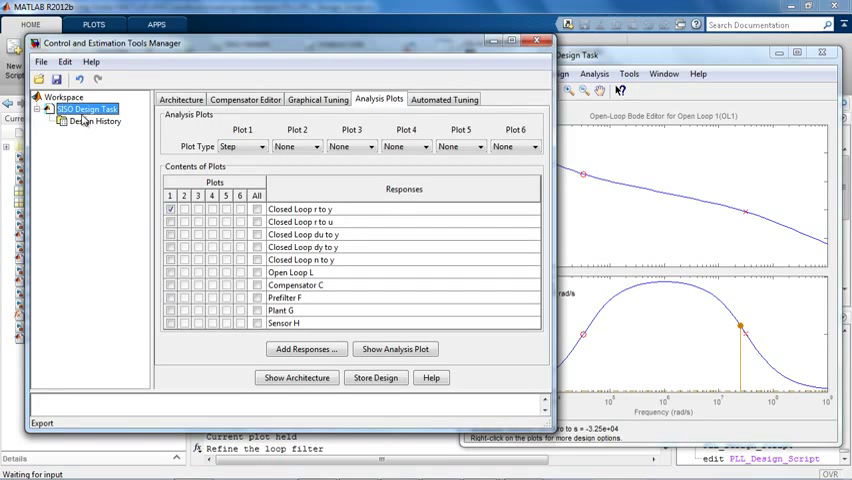
click(40, 60)
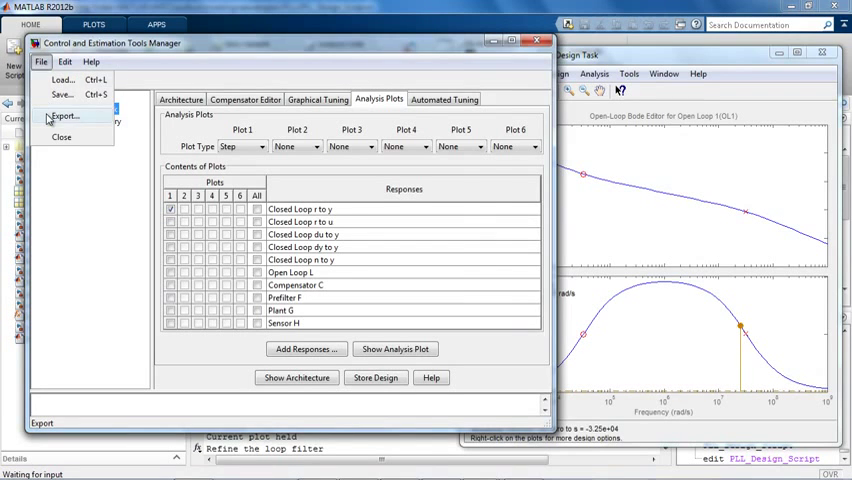
click(64, 116)
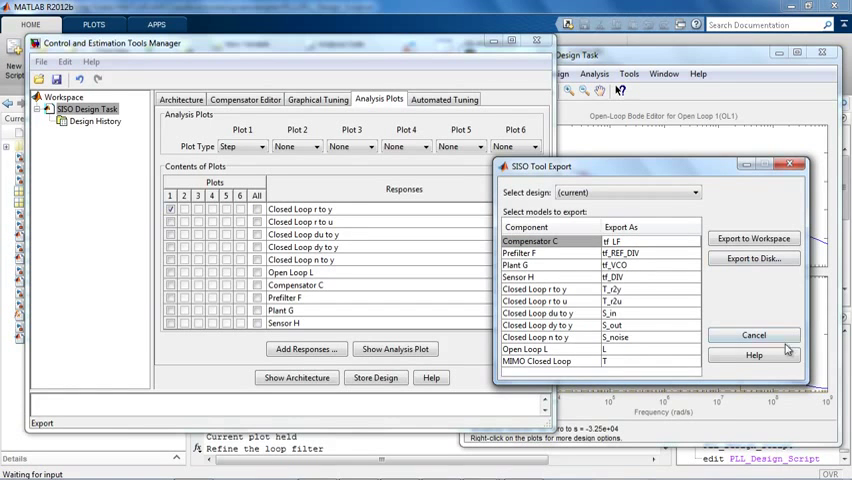
click(752, 336)
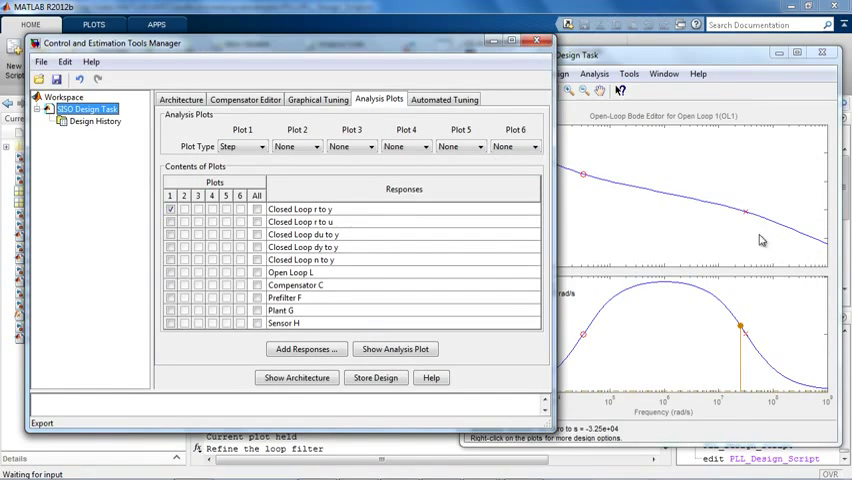
mouse_move(538, 42)
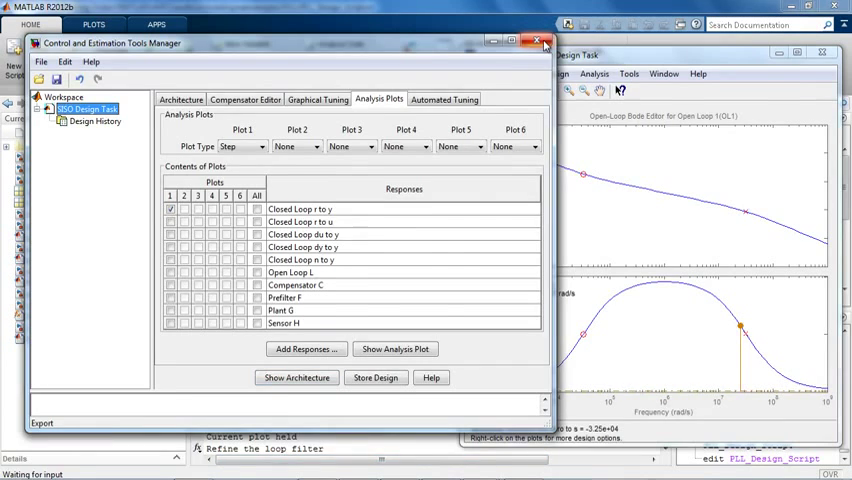
click(544, 44)
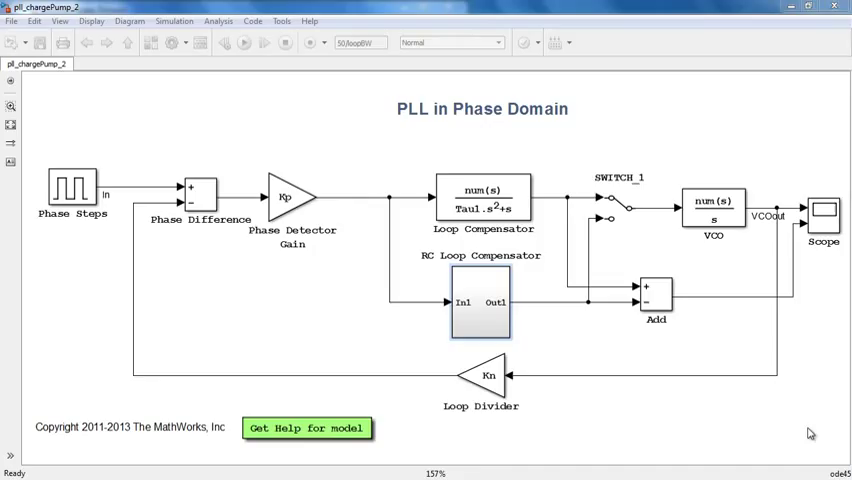
mouse_move(816, 296)
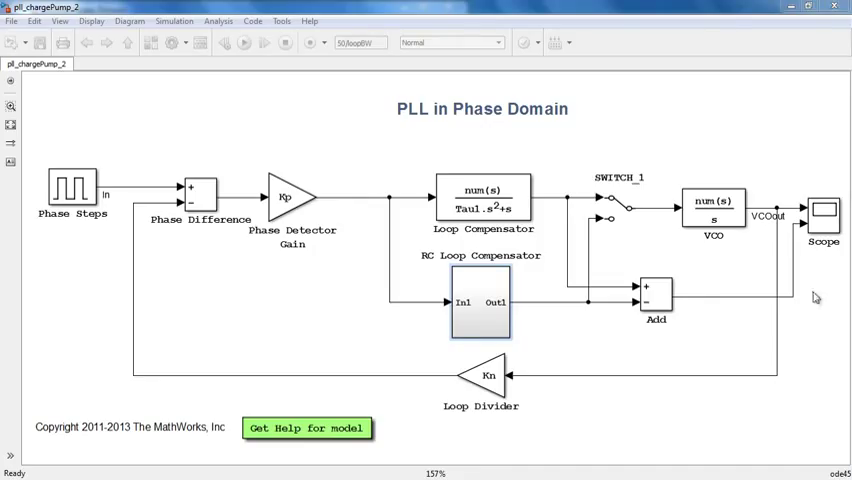
mouse_move(700, 288)
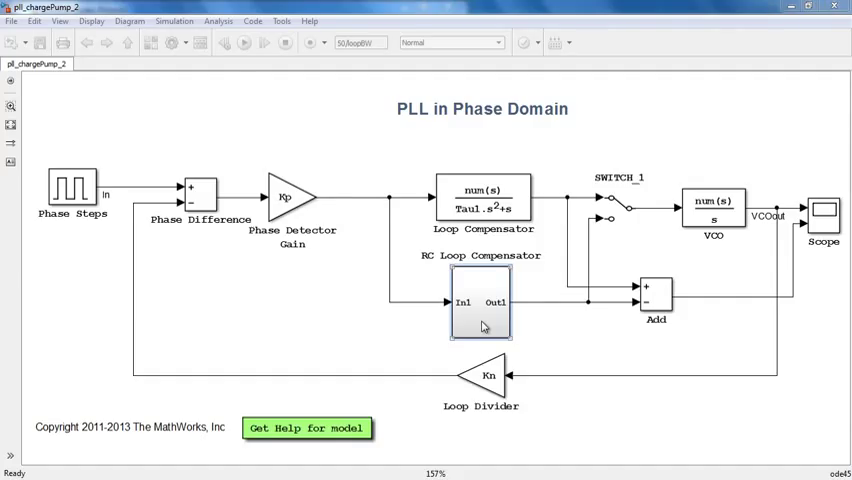
Look inside the RC Loop Compensator subsystem, then return to the top-level PLL model
double_click(480, 302)
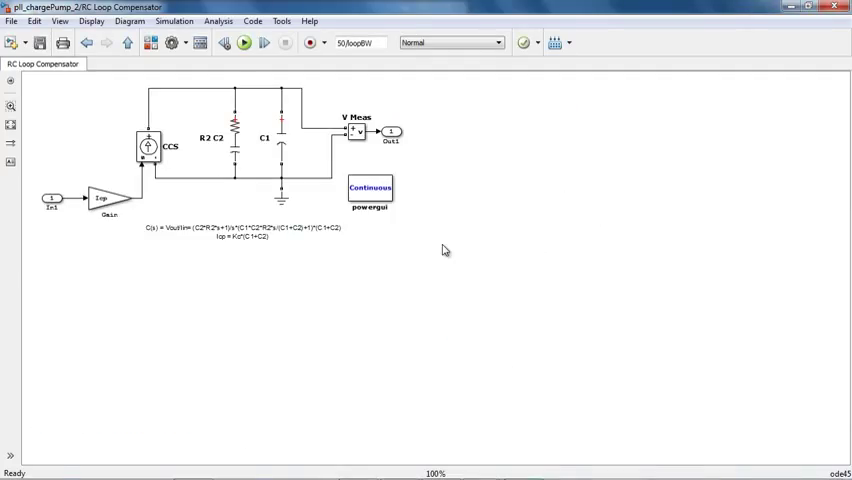
mouse_move(132, 72)
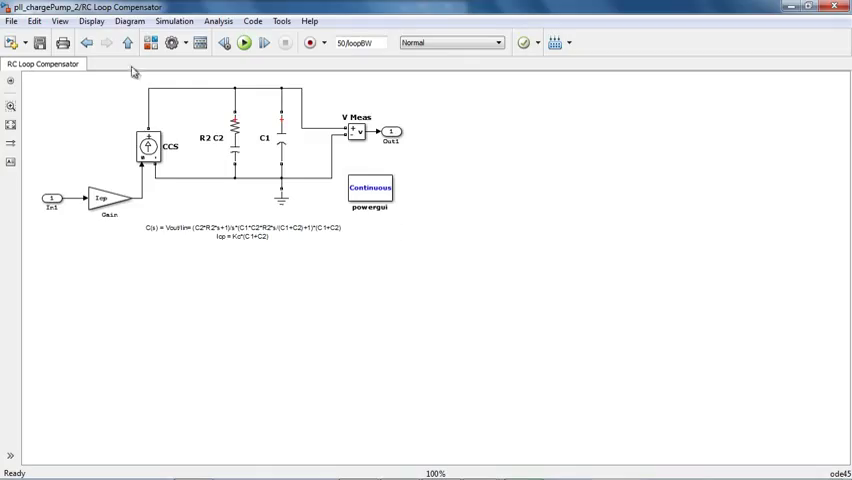
click(126, 42)
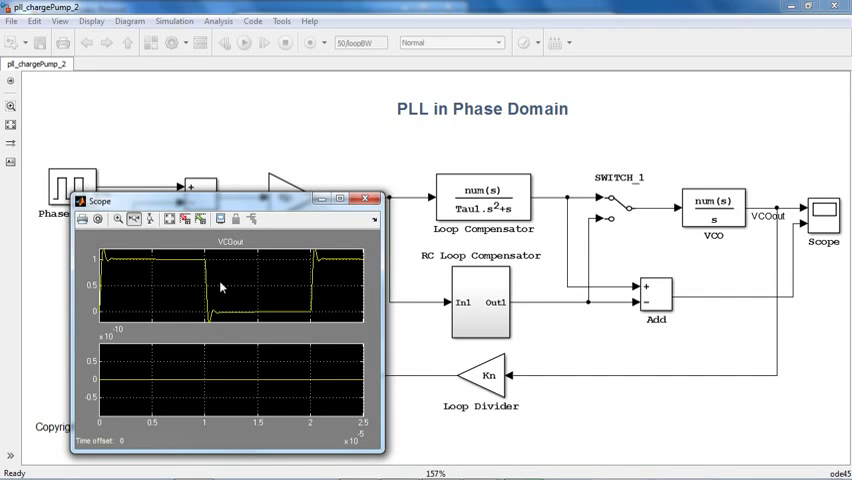
mouse_move(152, 384)
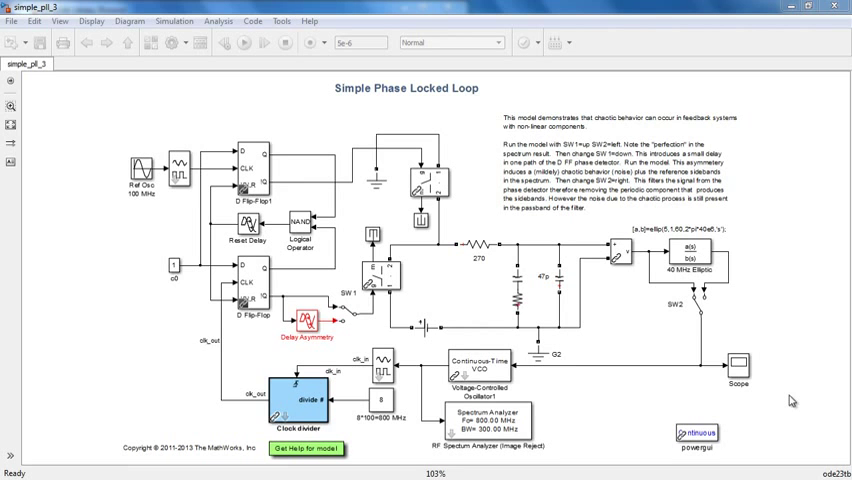
Run the Simple Phase Locked Loop model with the stop time set to inf
click(244, 42)
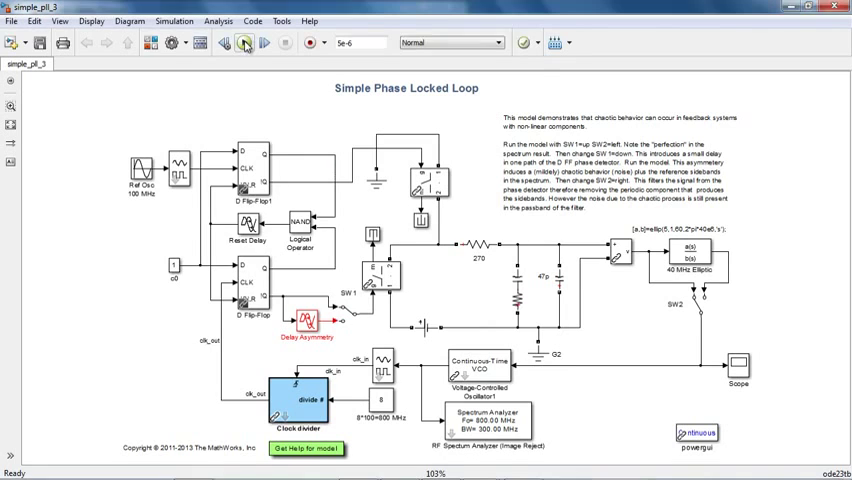
click(244, 42)
text(inf)
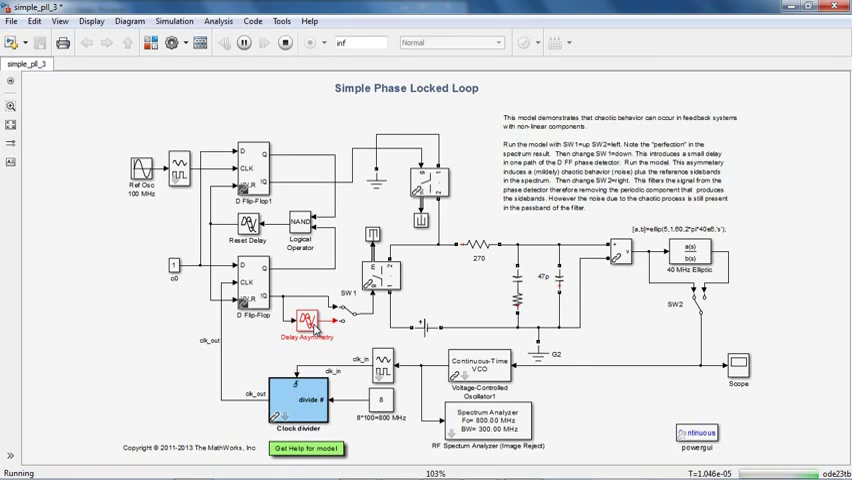
double_click(308, 318)
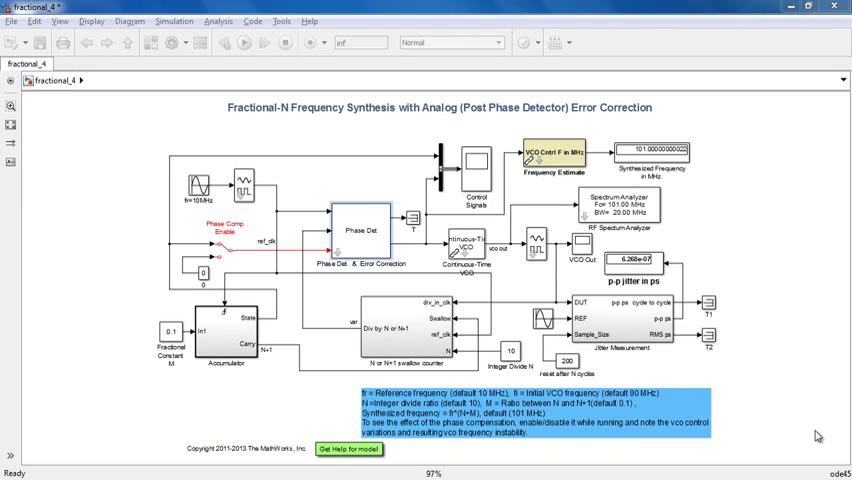
click(358, 230)
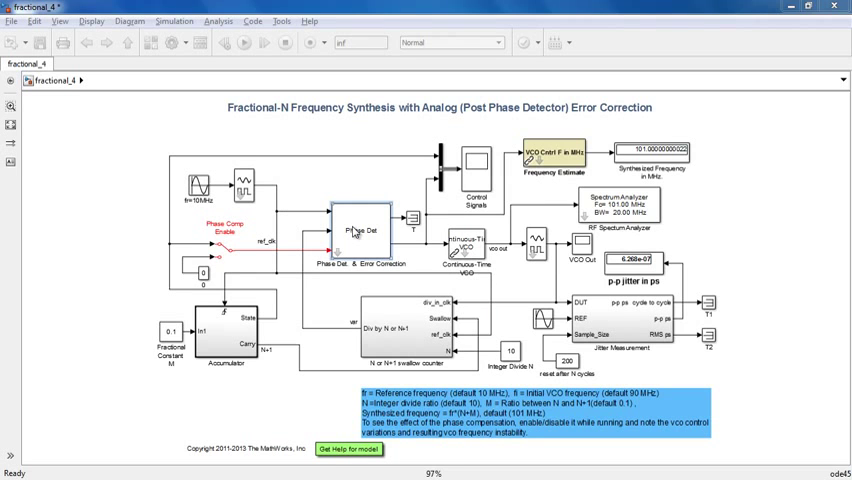
double_click(360, 232)
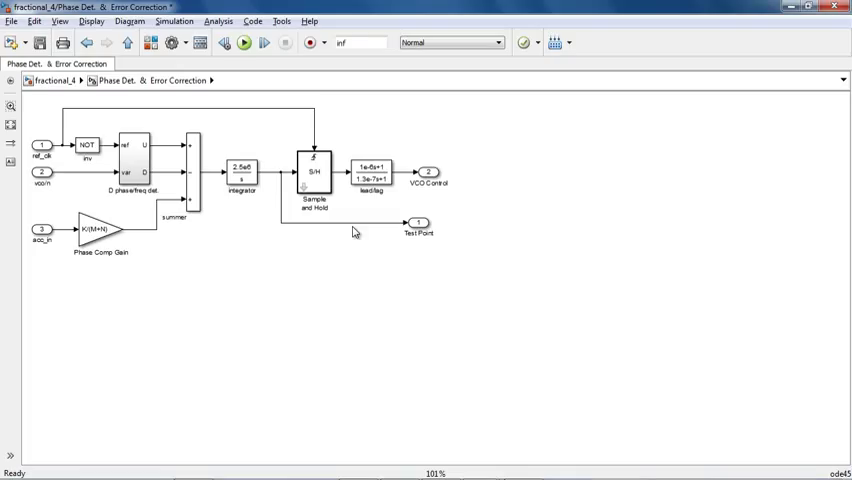
mouse_move(348, 224)
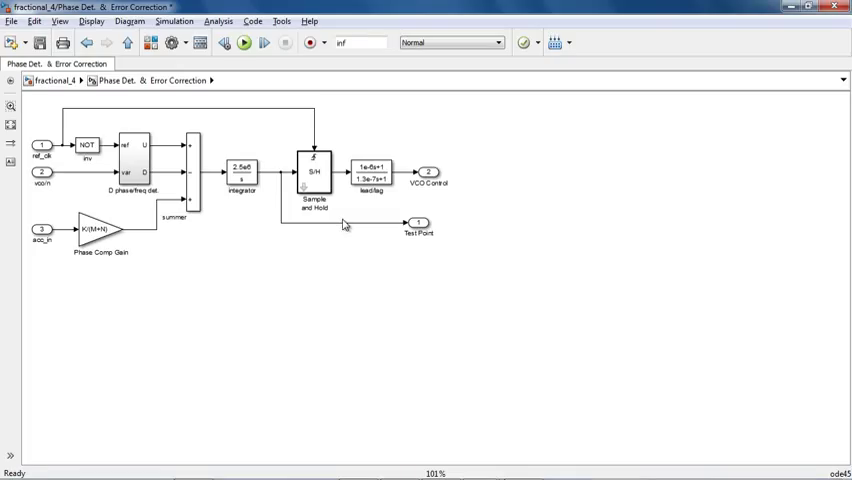
mouse_move(284, 144)
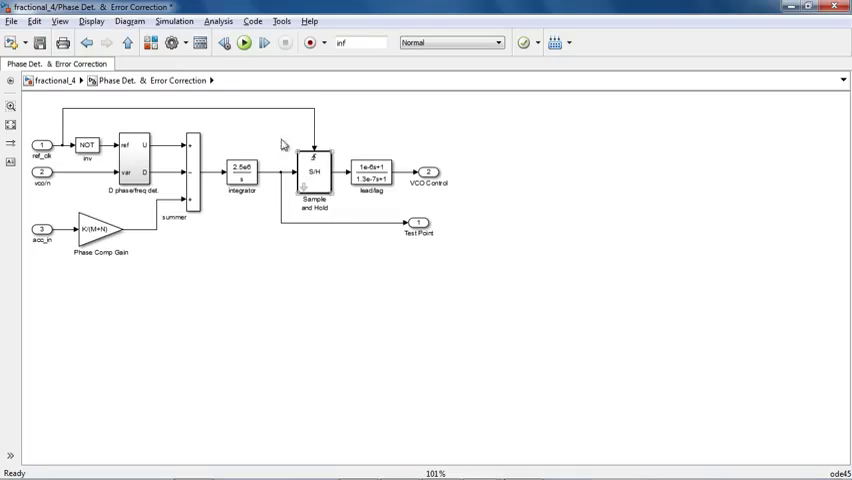
click(126, 42)
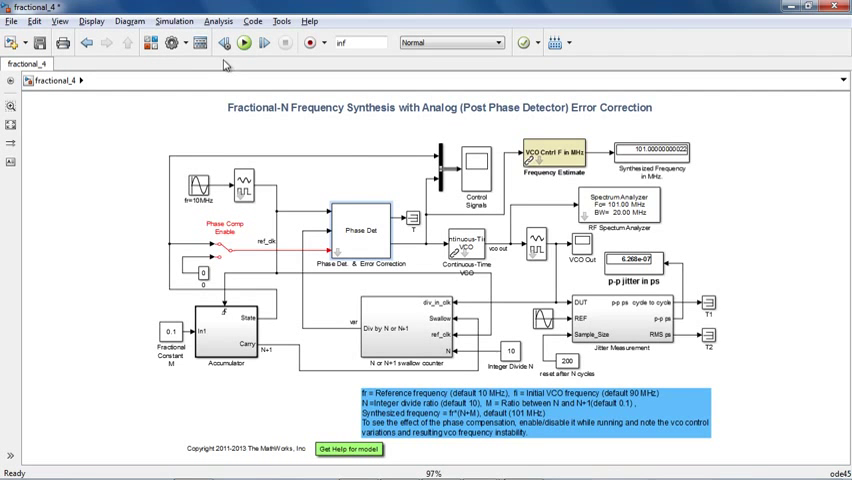
Confirm the stop time and run the fractional-N synthesizer simulation
click(244, 42)
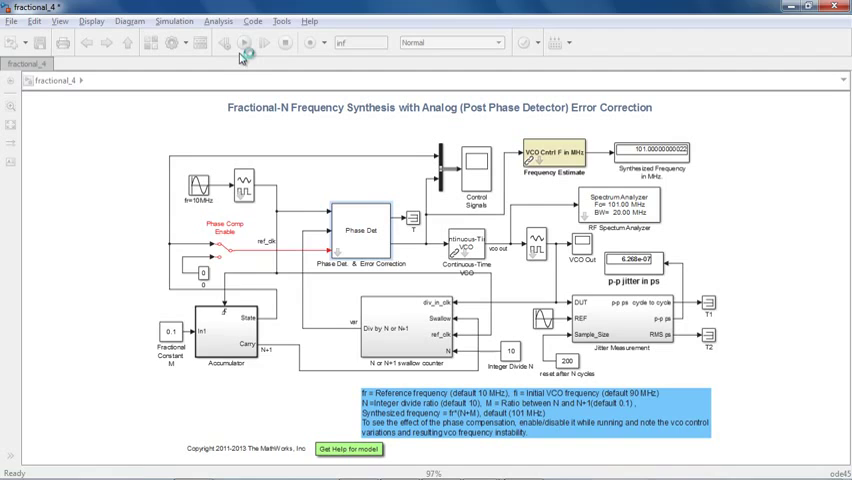
click(244, 42)
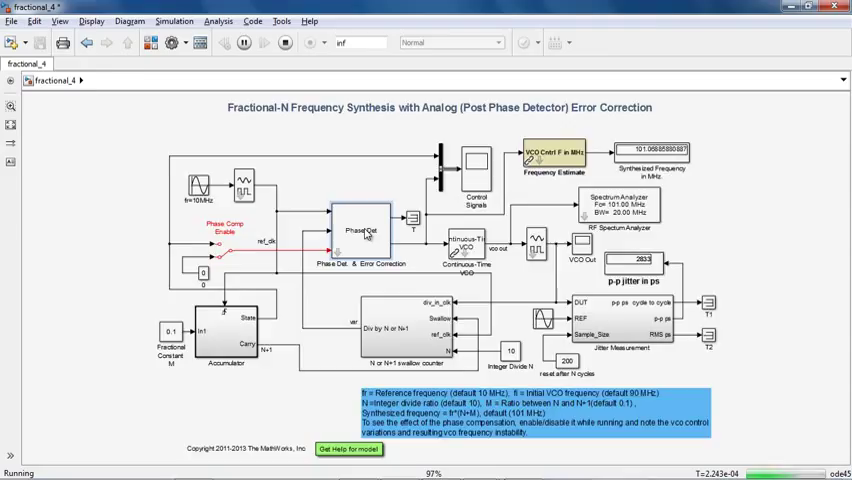
Look inside the Phase Det. & Error Correction subsystem while the simulation runs
double_click(364, 242)
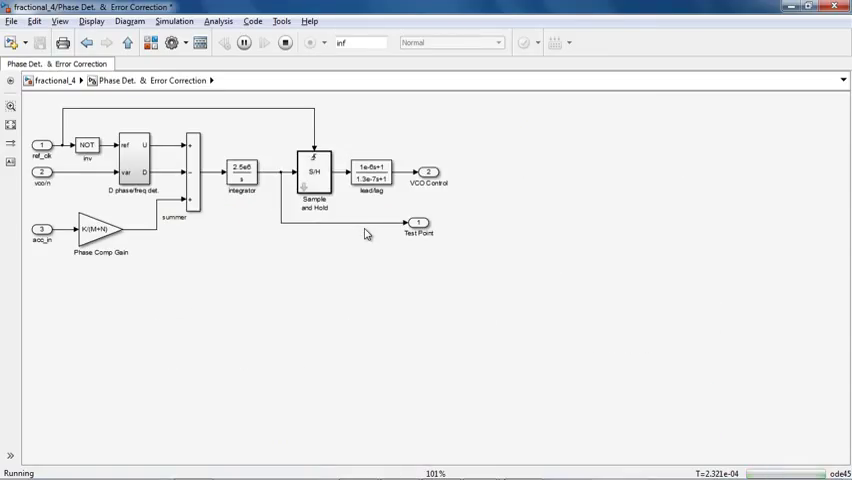
mouse_move(46, 144)
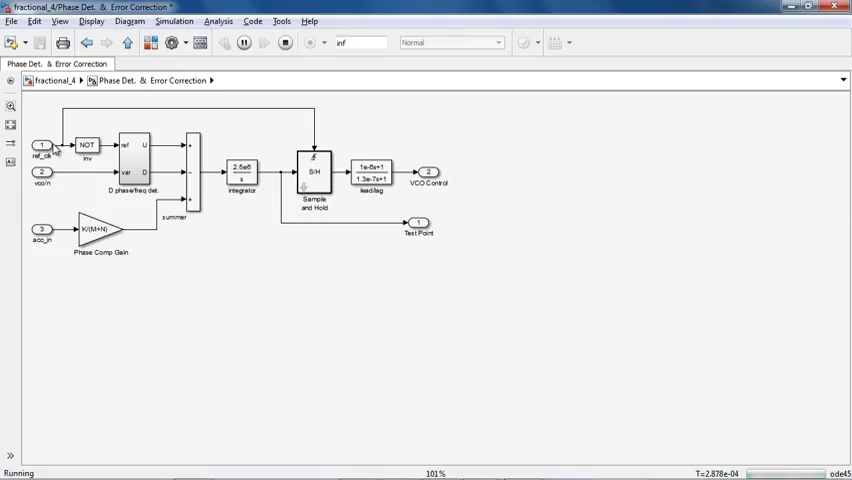
mouse_move(110, 236)
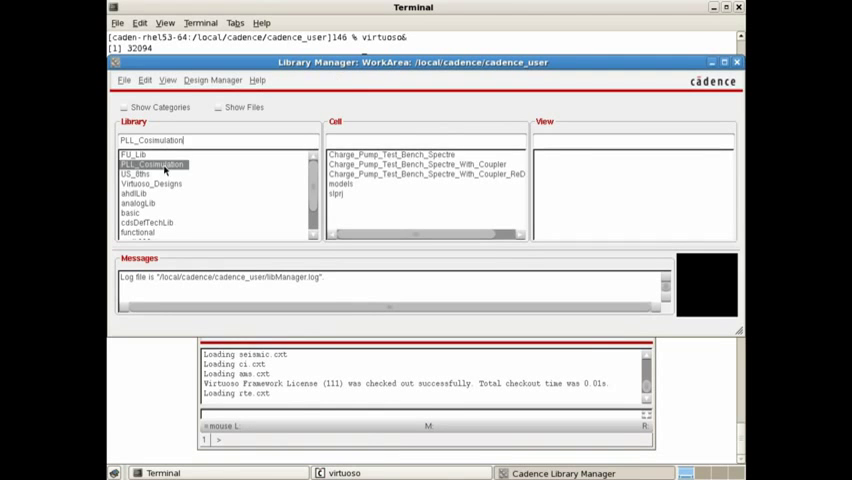
Open the config view of Charge_Pump_Test_Bench_Spectre and confirm the Open Configuration dialog
double_click(390, 154)
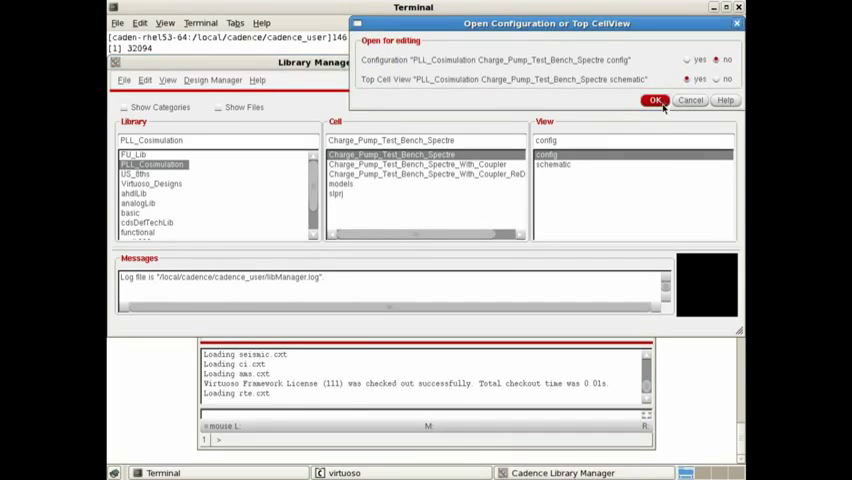
click(656, 100)
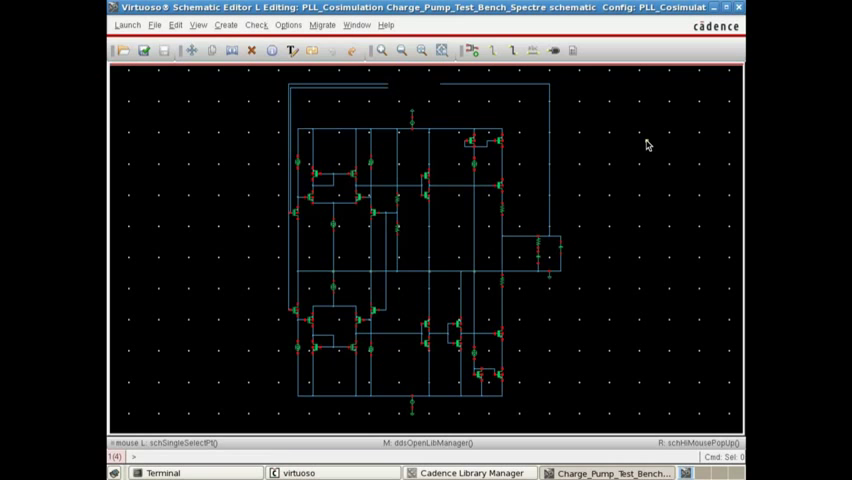
mouse_move(368, 78)
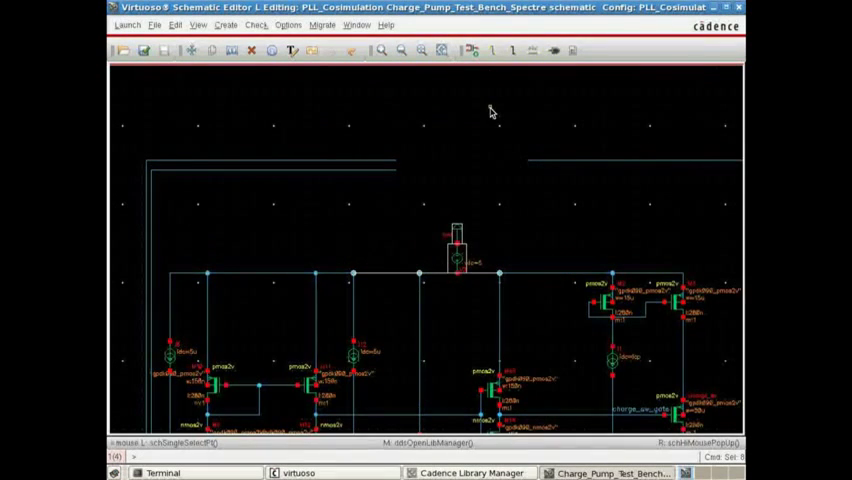
Enable the mixed-signal Simulink options and create a Simulink coupler instance for the schematic
click(126, 24)
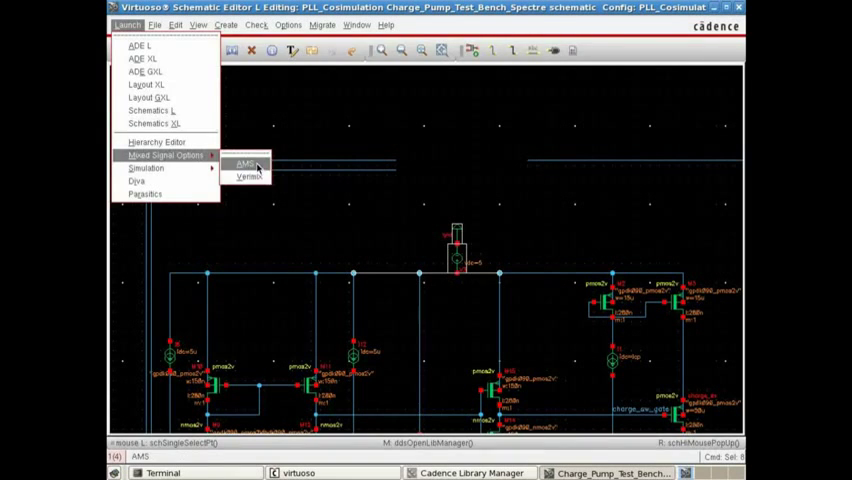
click(238, 162)
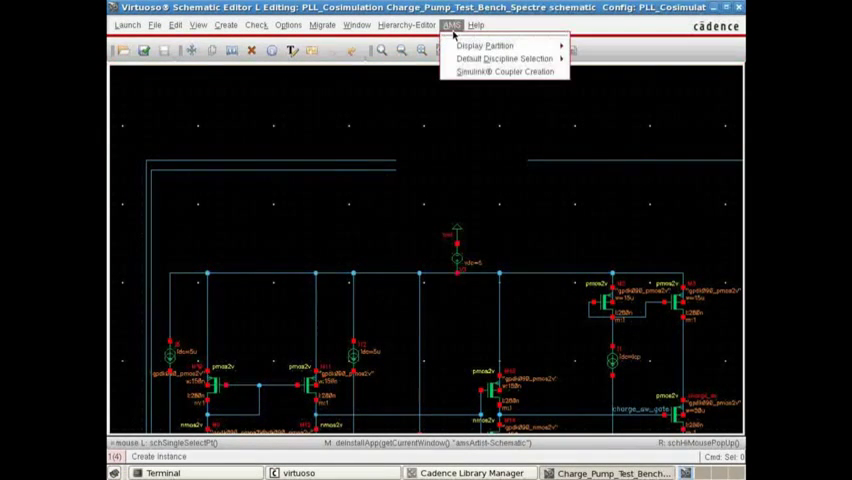
click(504, 70)
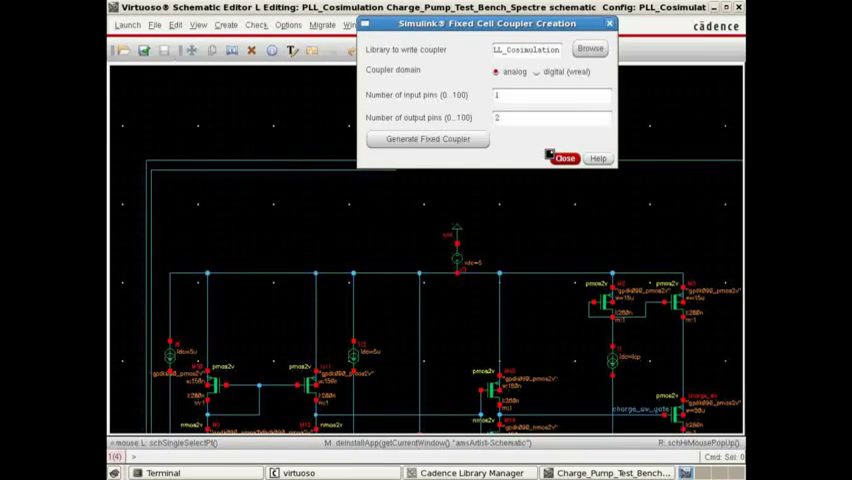
click(562, 158)
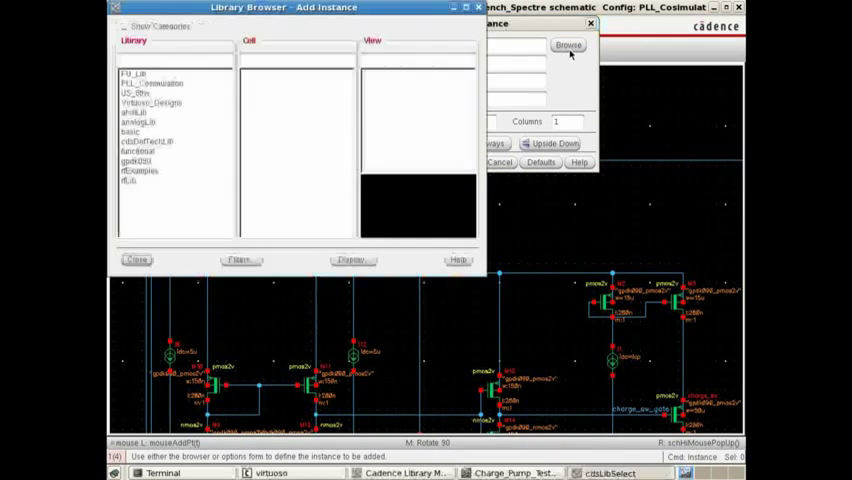
click(152, 84)
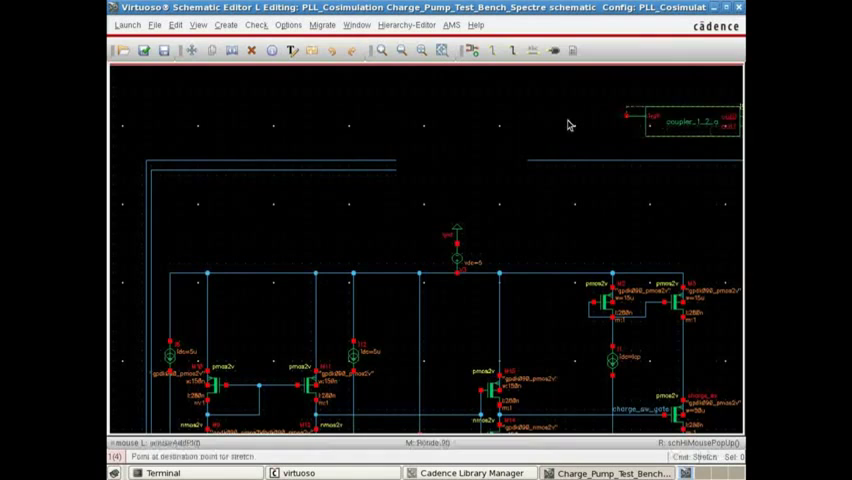
Stretch the placed coupler_1_1 instance into the top wiring and fit the schematic in view
right_click(456, 126)
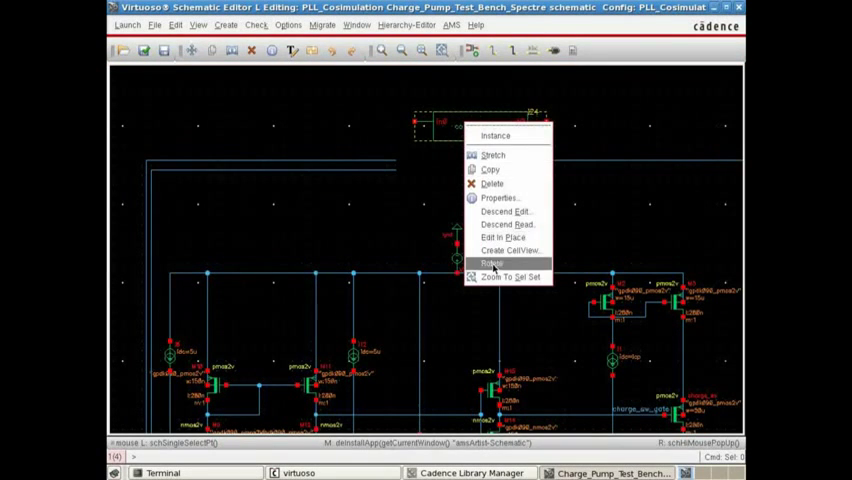
click(492, 260)
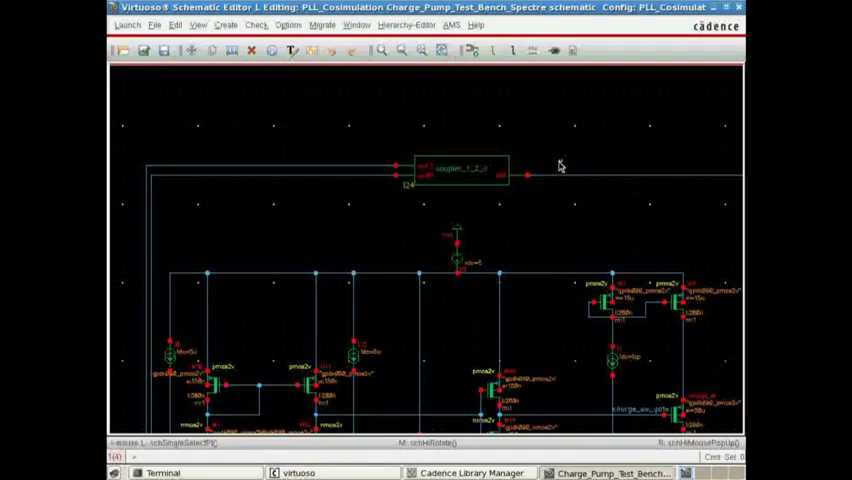
click(424, 52)
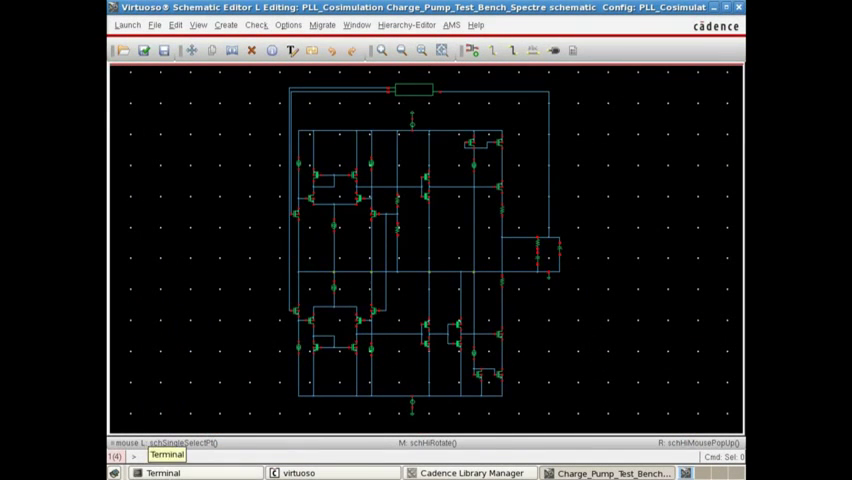
click(126, 24)
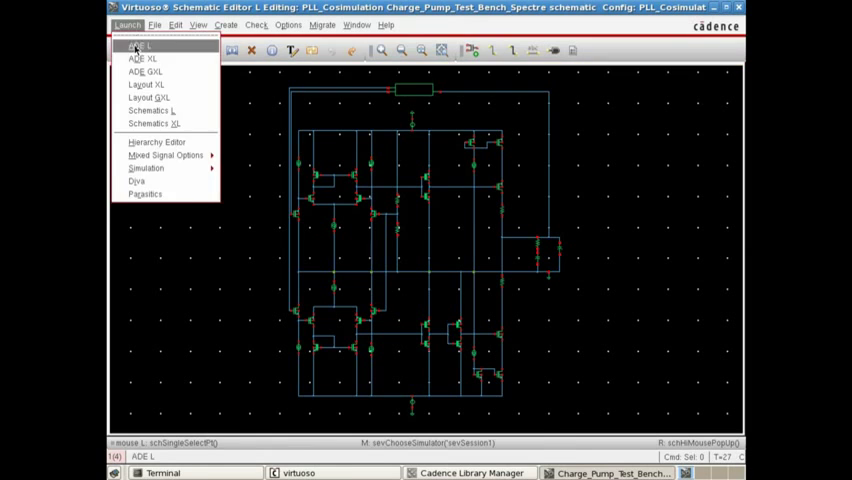
Launch ADE L as the analog design environment for the charge pump test bench
click(136, 46)
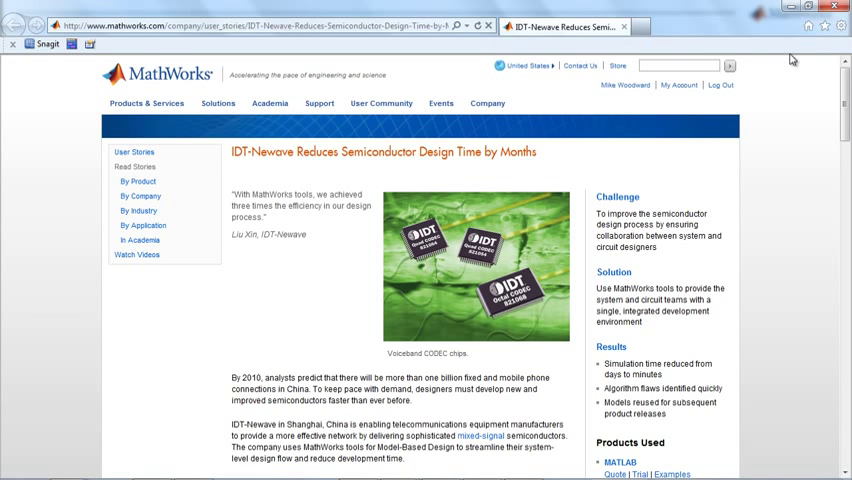
mouse_move(796, 54)
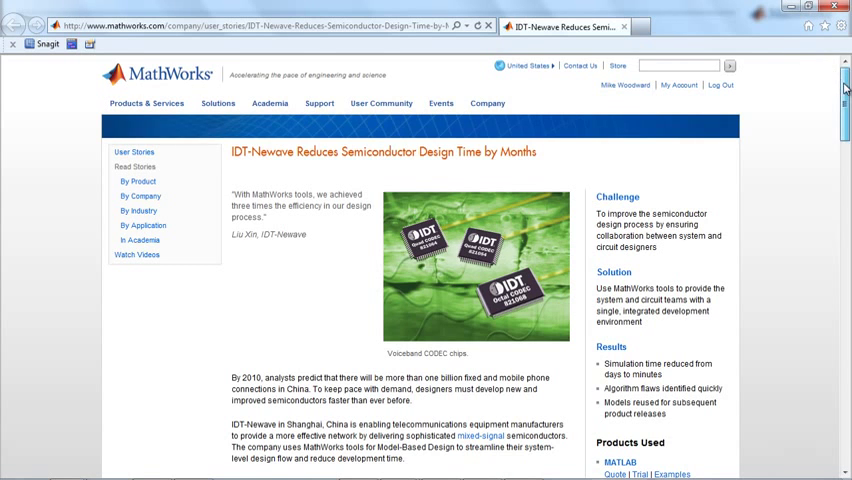
Scroll down through the IDT-Newave user story toward the all-digital PLL newsletter article
scroll(down, 3)
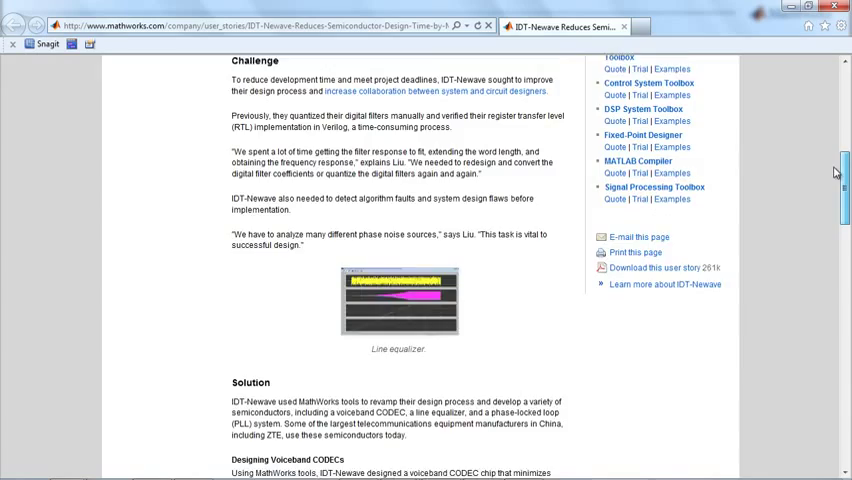
scroll(down, 3)
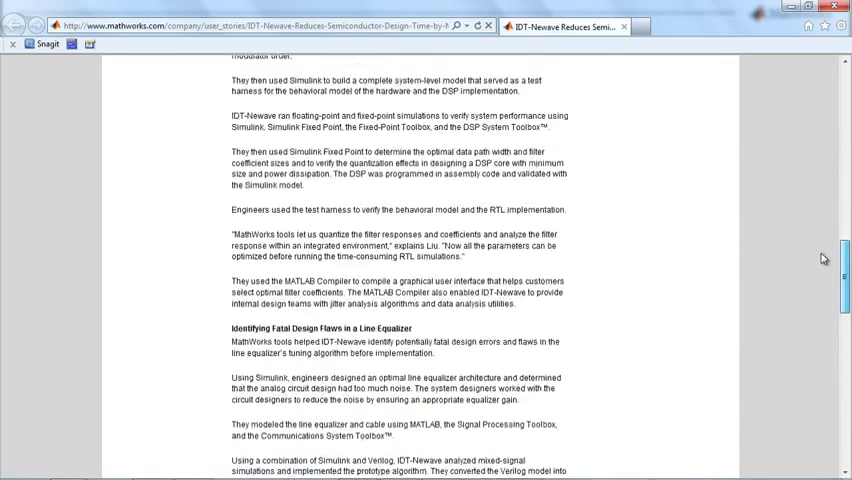
scroll(down, 3)
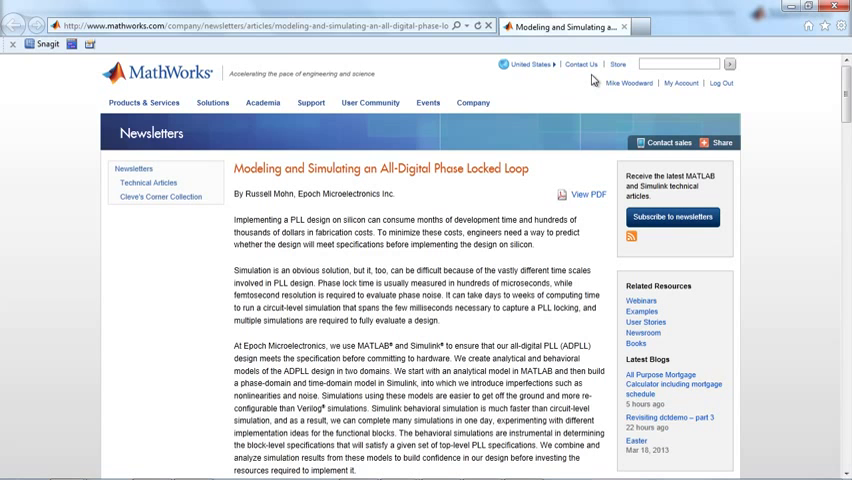
mouse_move(596, 82)
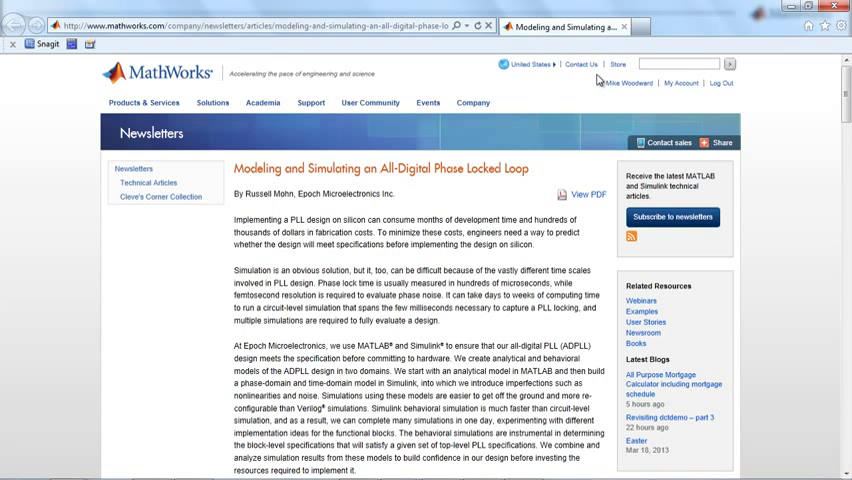
Scroll the newsletter article past the block diagrams to the time-domain PLL model and phase noise plot
scroll(down, 3)
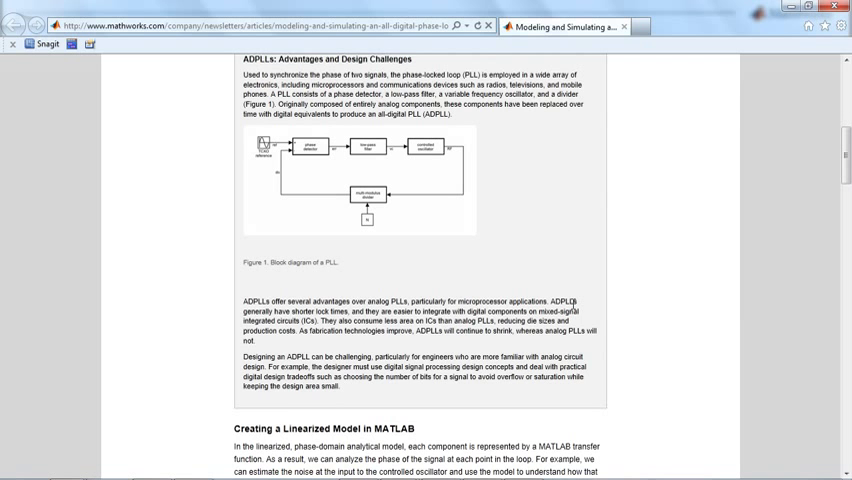
scroll(down, 3)
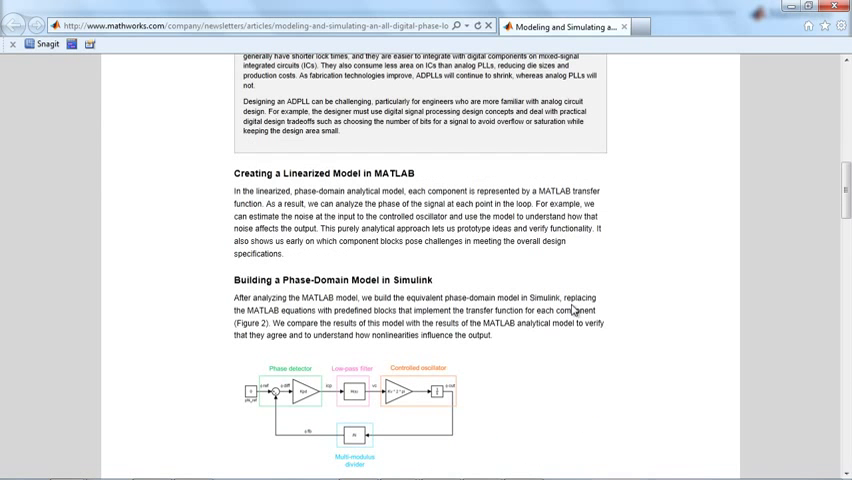
scroll(down, 3)
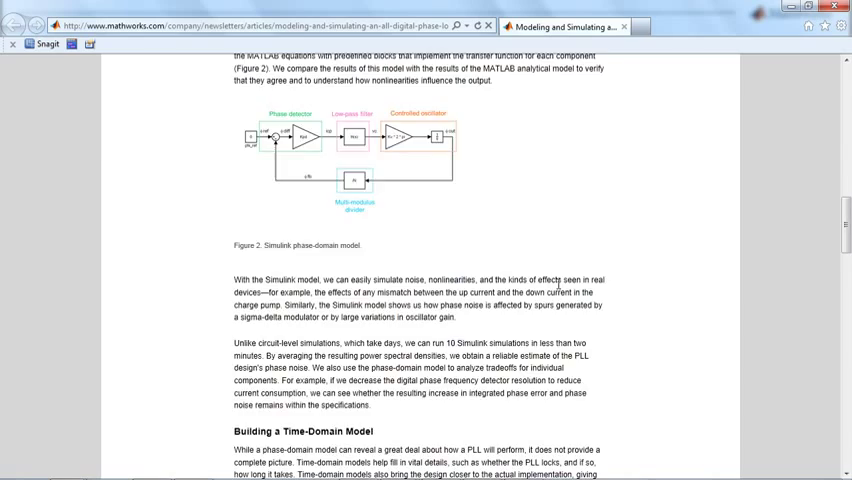
scroll(down, 3)
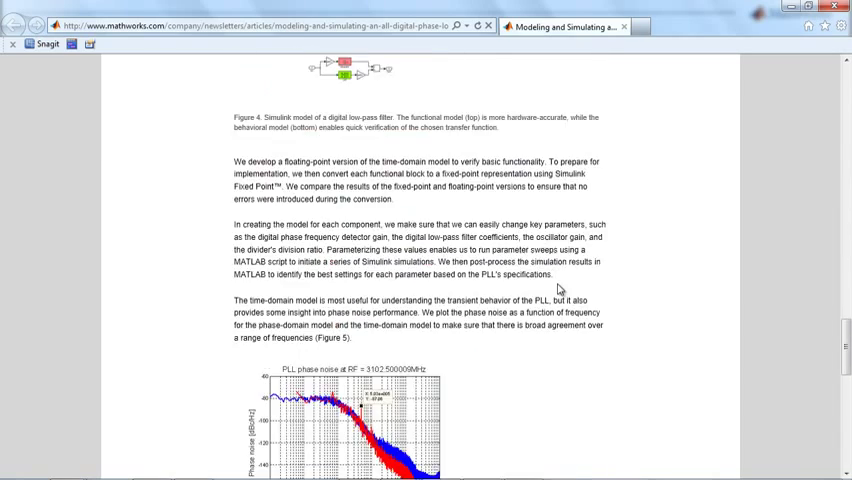
scroll(down, 3)
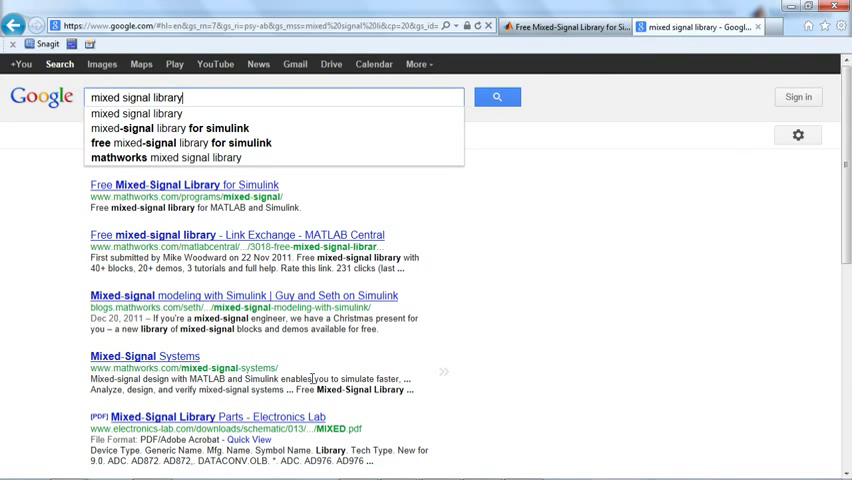
Dismiss the autocomplete suggestions to reveal the full 'mixed signal library' Google results
click(498, 96)
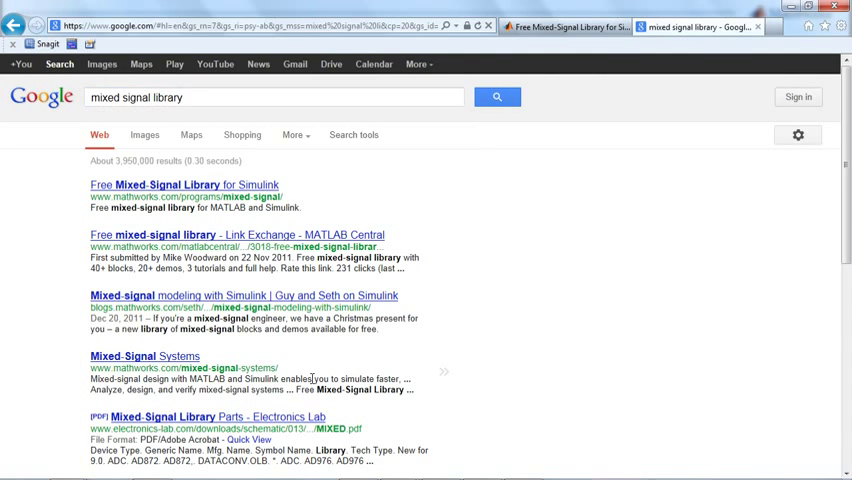
mouse_move(204, 190)
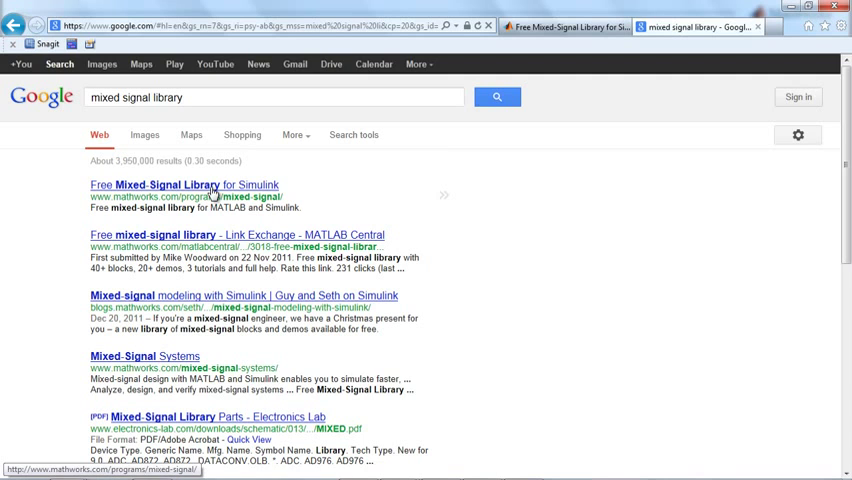